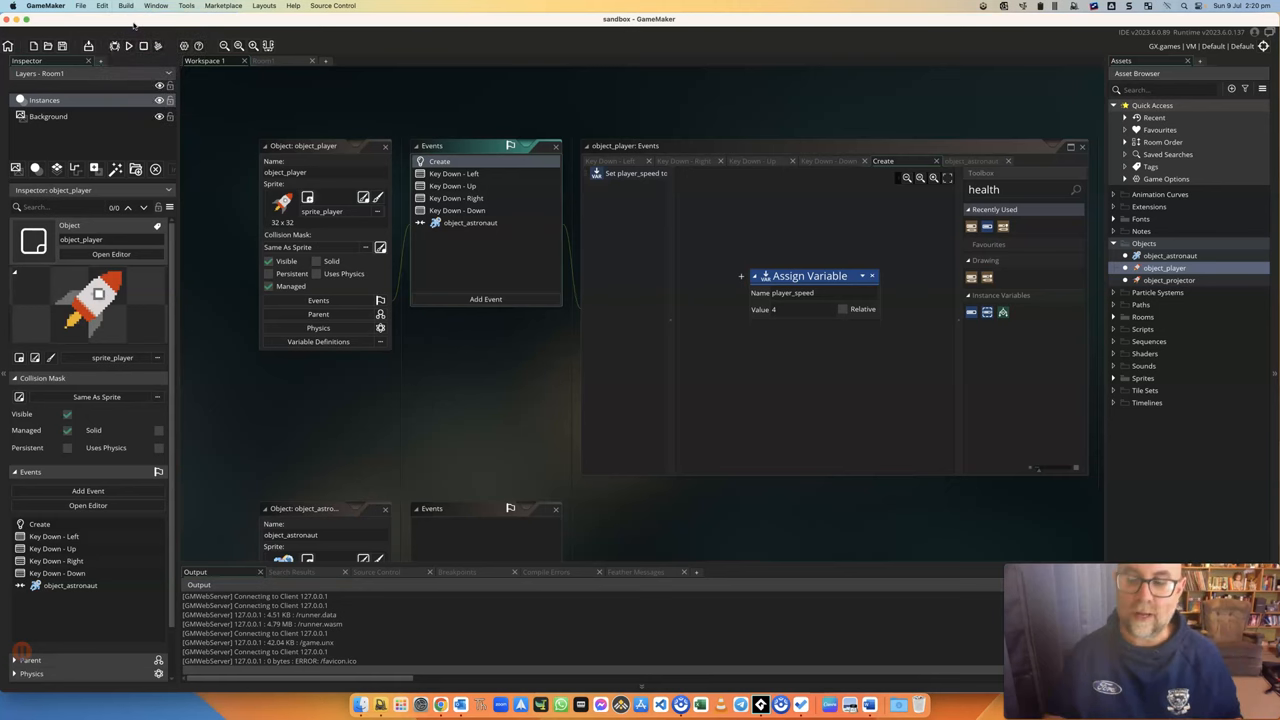
Add an Assign Variable action setting health to 100 in object_player's Create event.
left_click(128, 46)
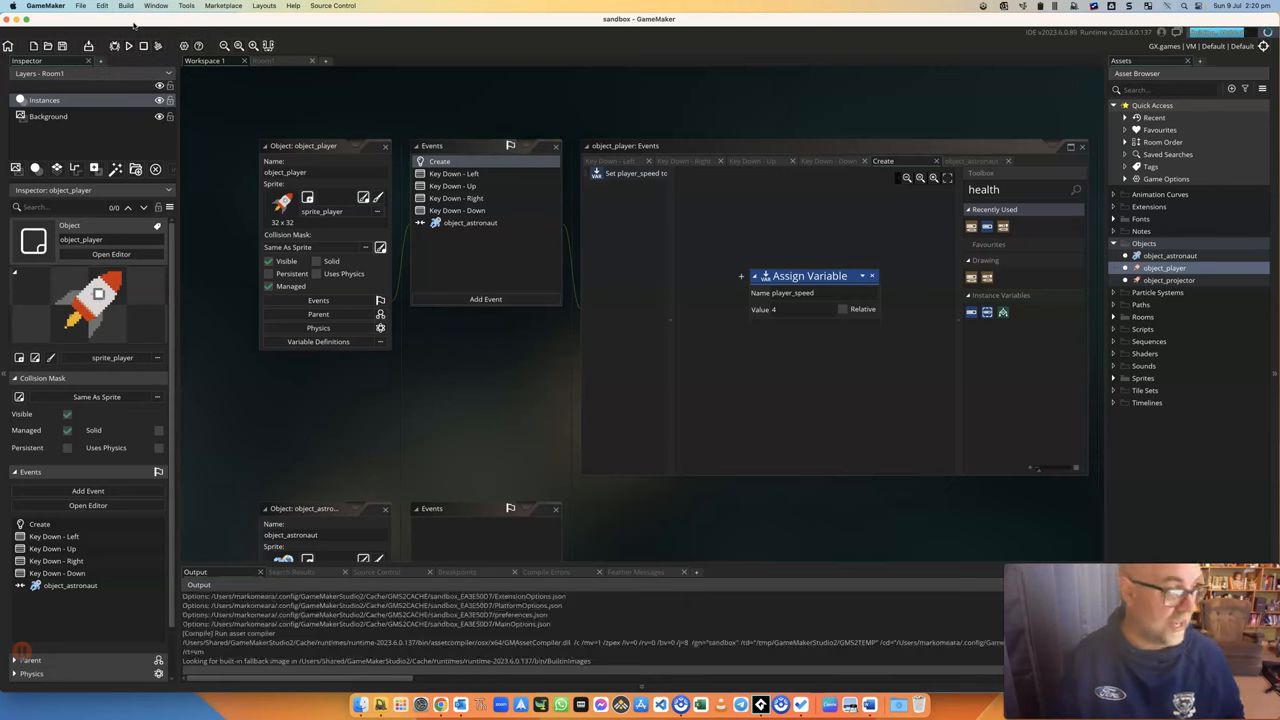
left_click(128, 46)
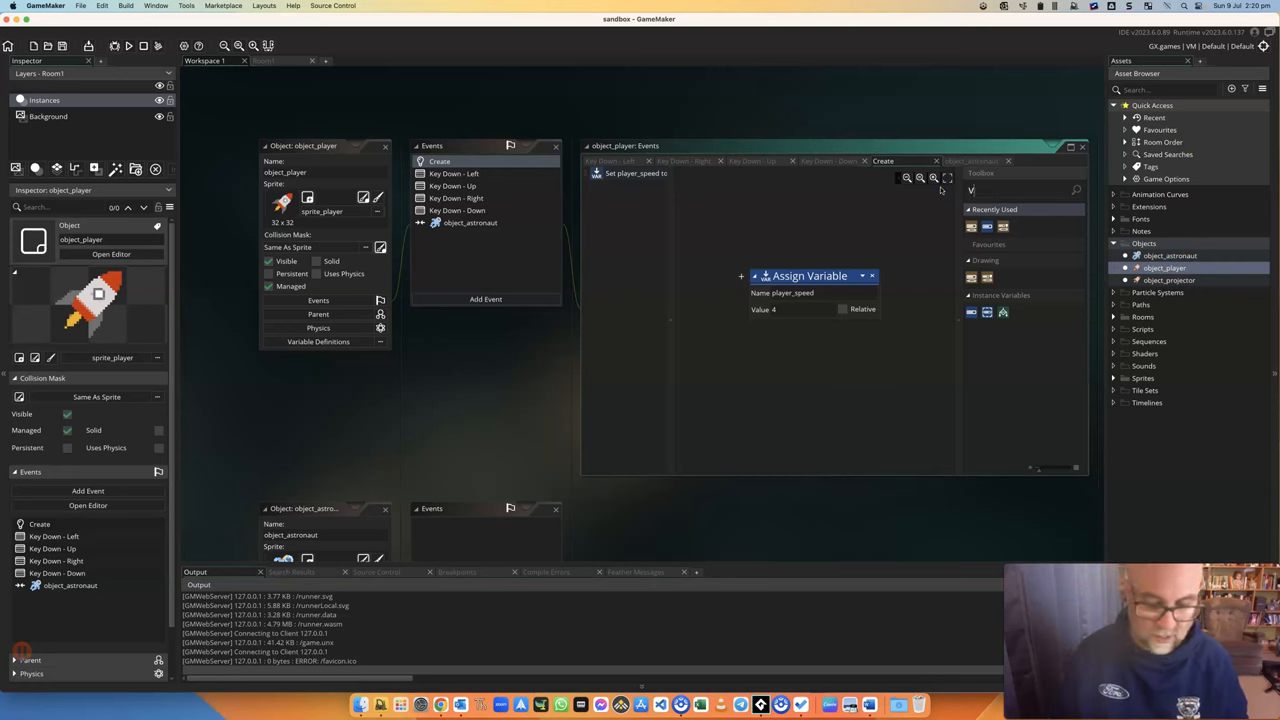
type("var")
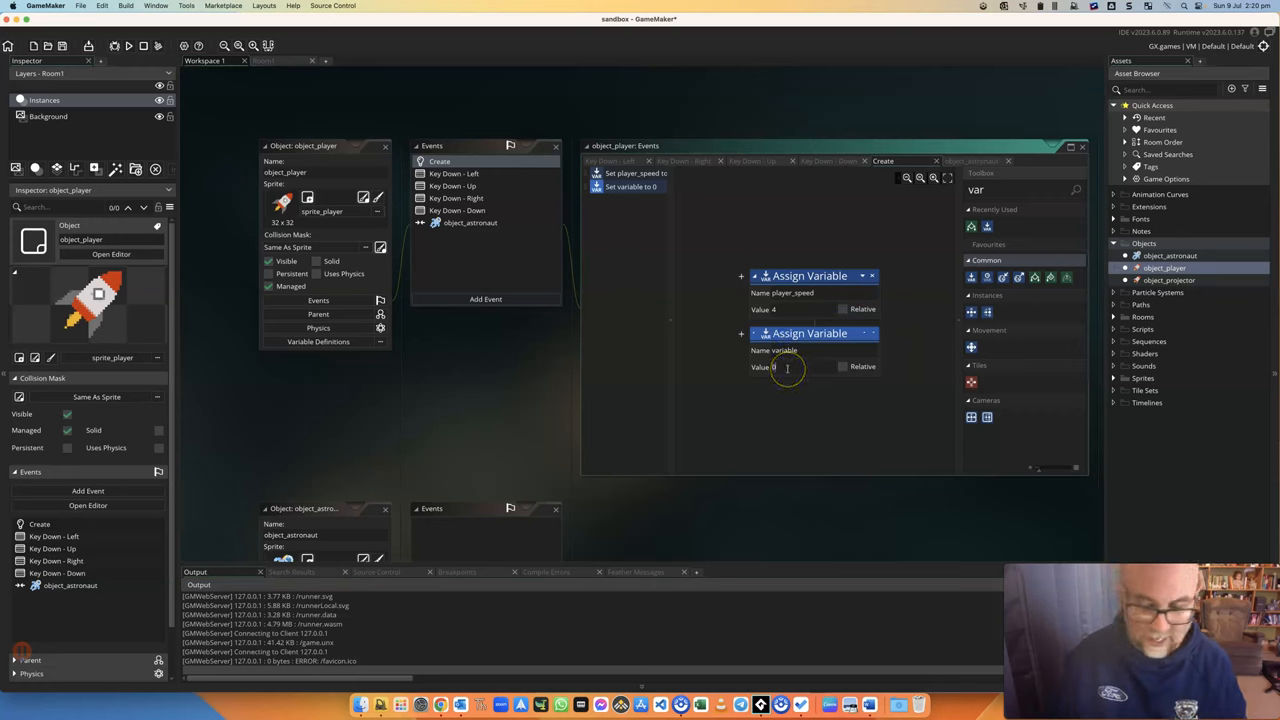
type("100")
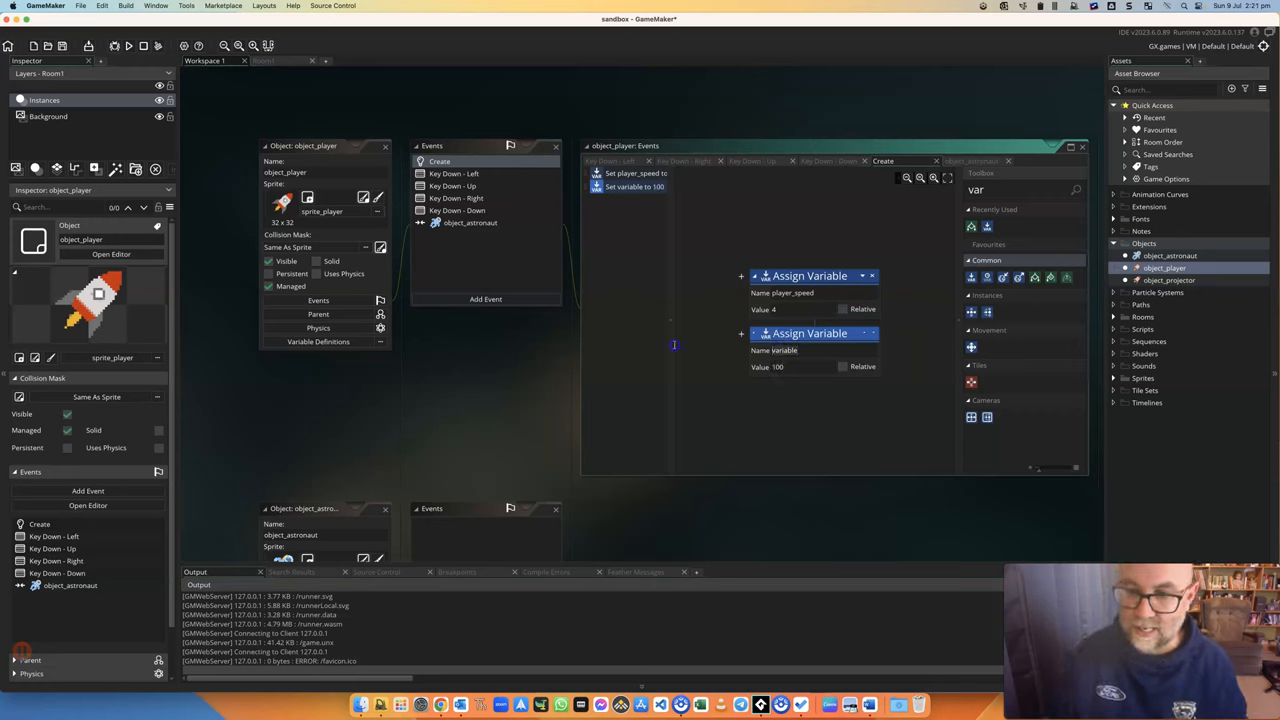
type("heall")
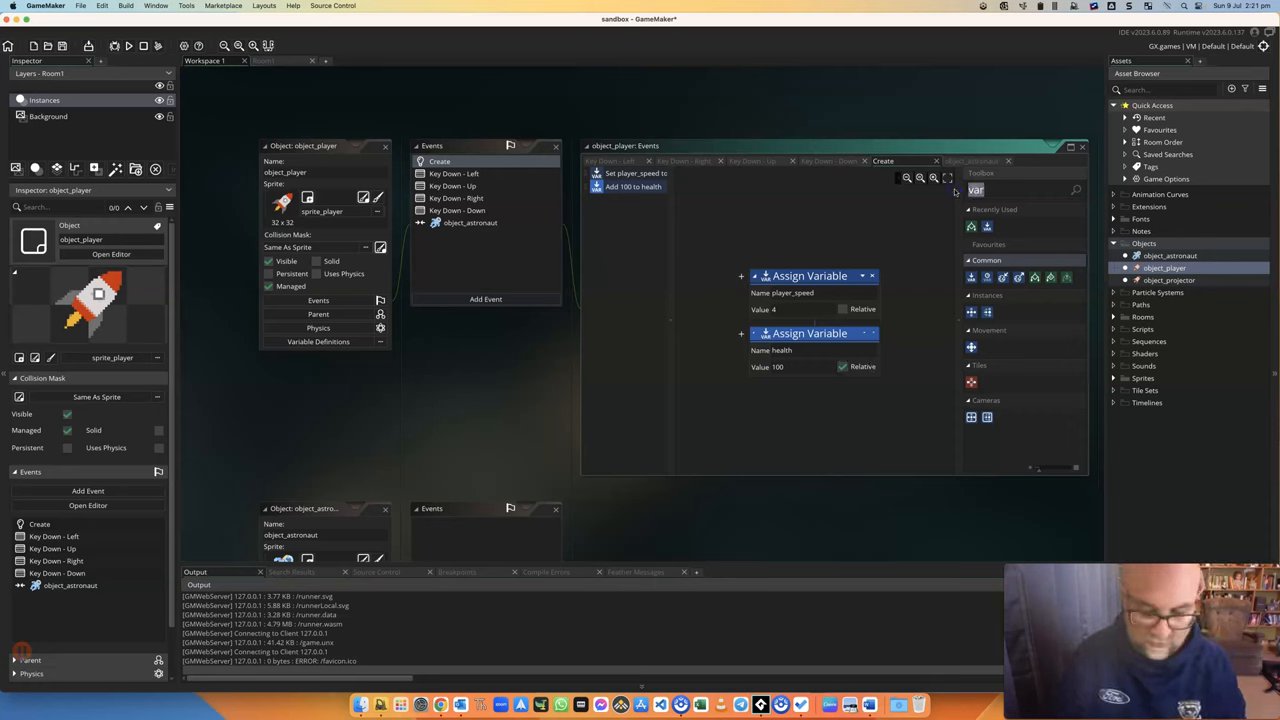
type("heal")
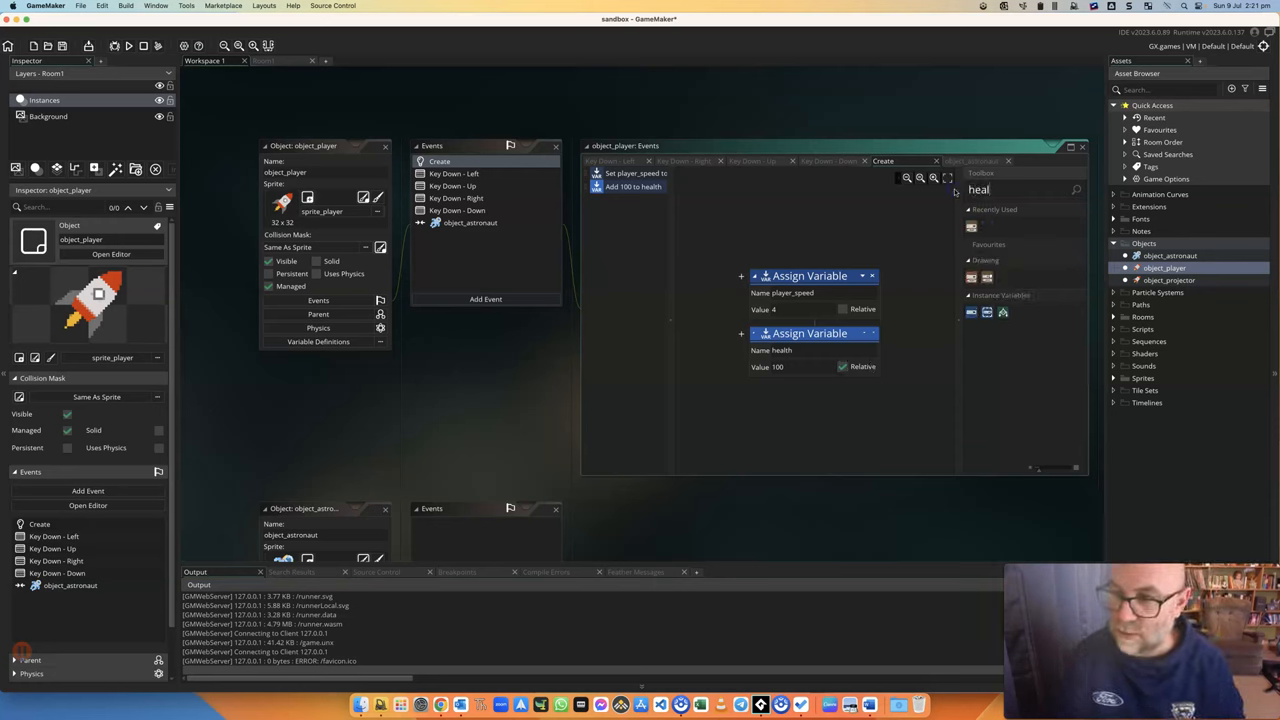
mouse_move(890, 316)
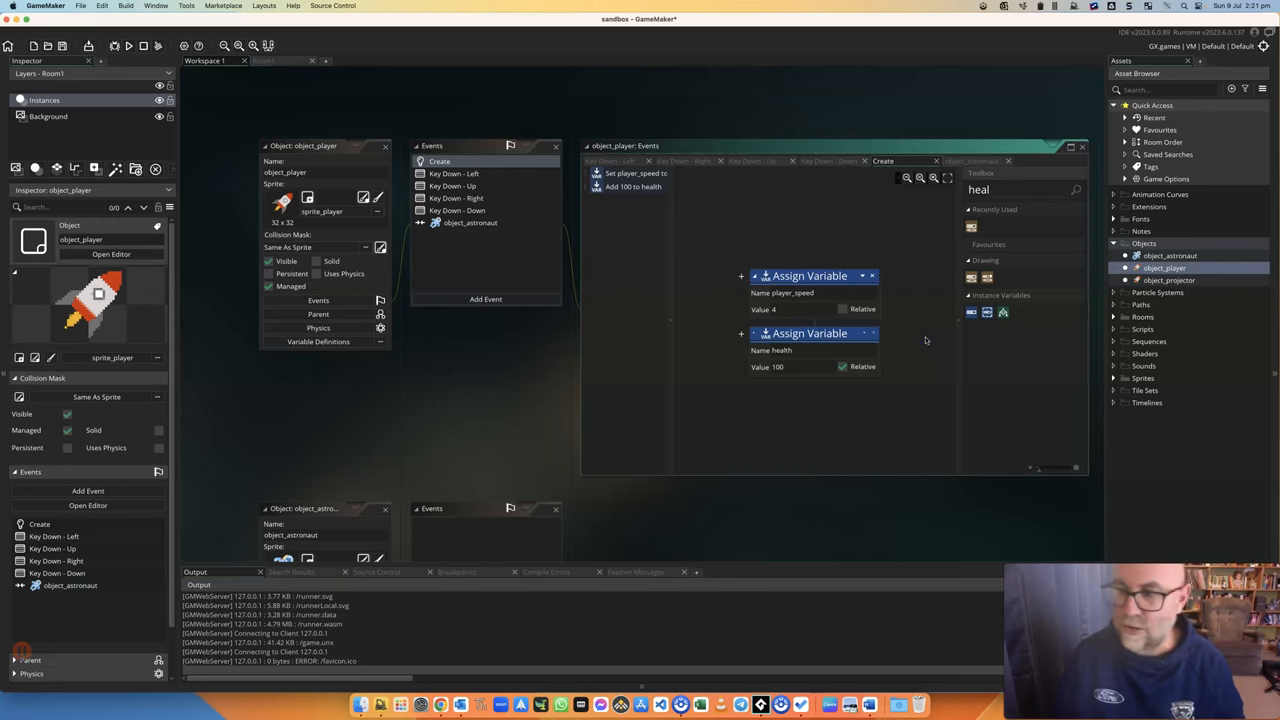
Give object_projector a Draw event with Draw Value captioned 'Health: ' showing health.
left_click(1168, 280)
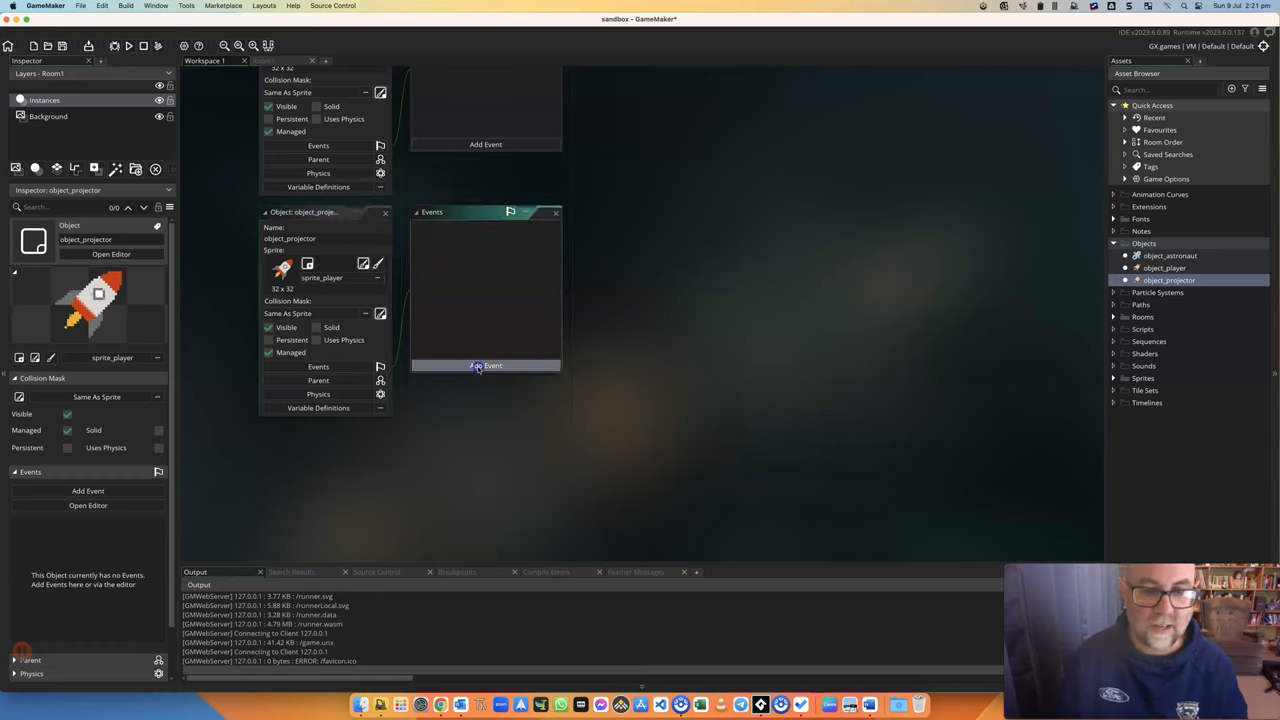
left_click(486, 364)
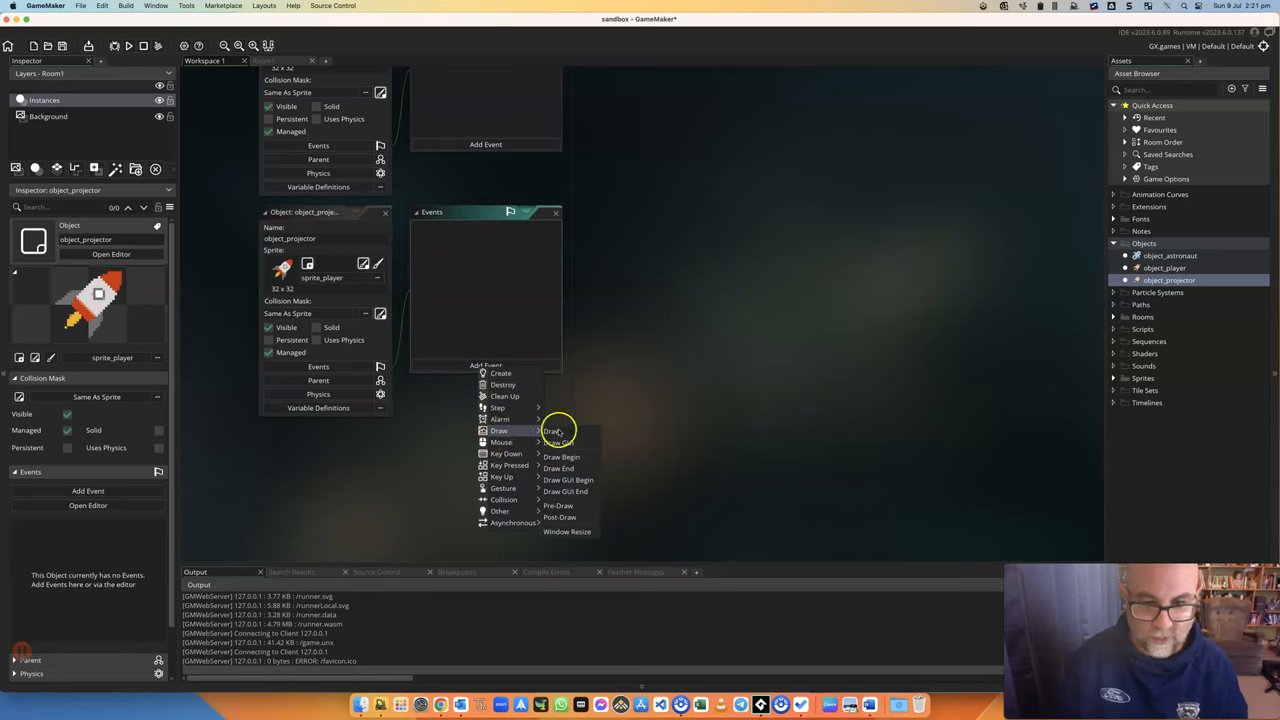
left_click(552, 432)
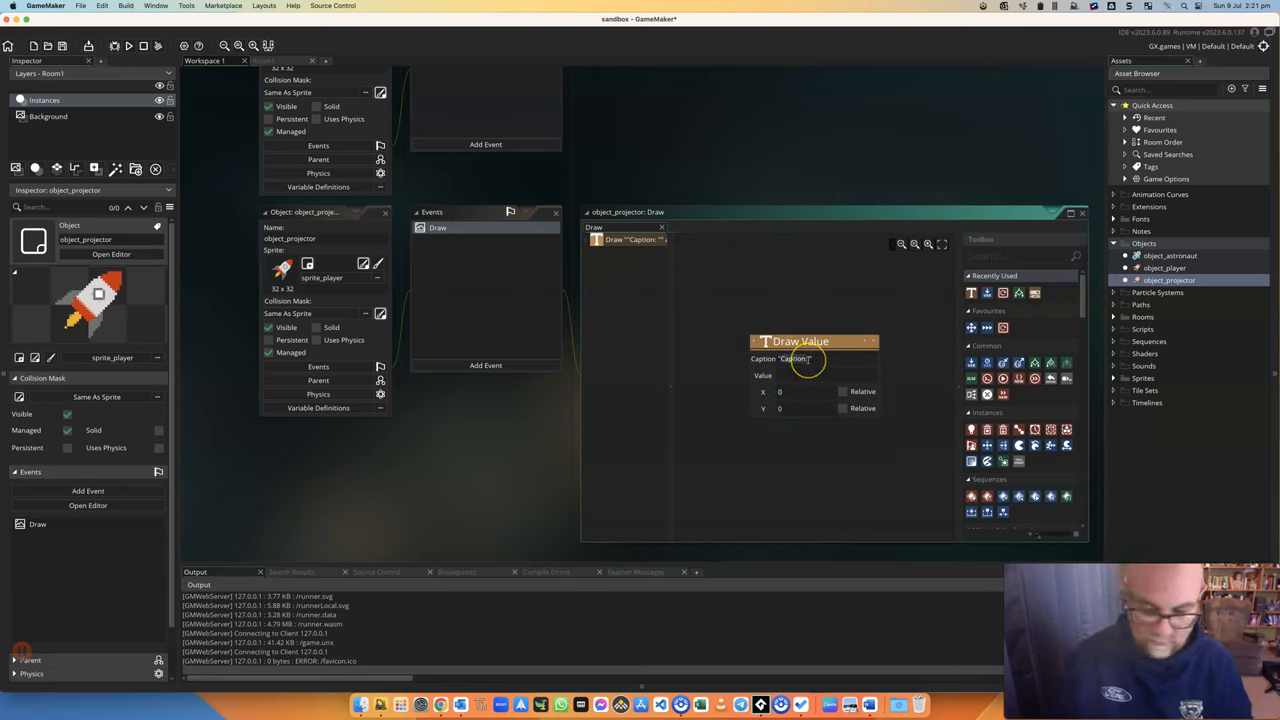
type("Health")
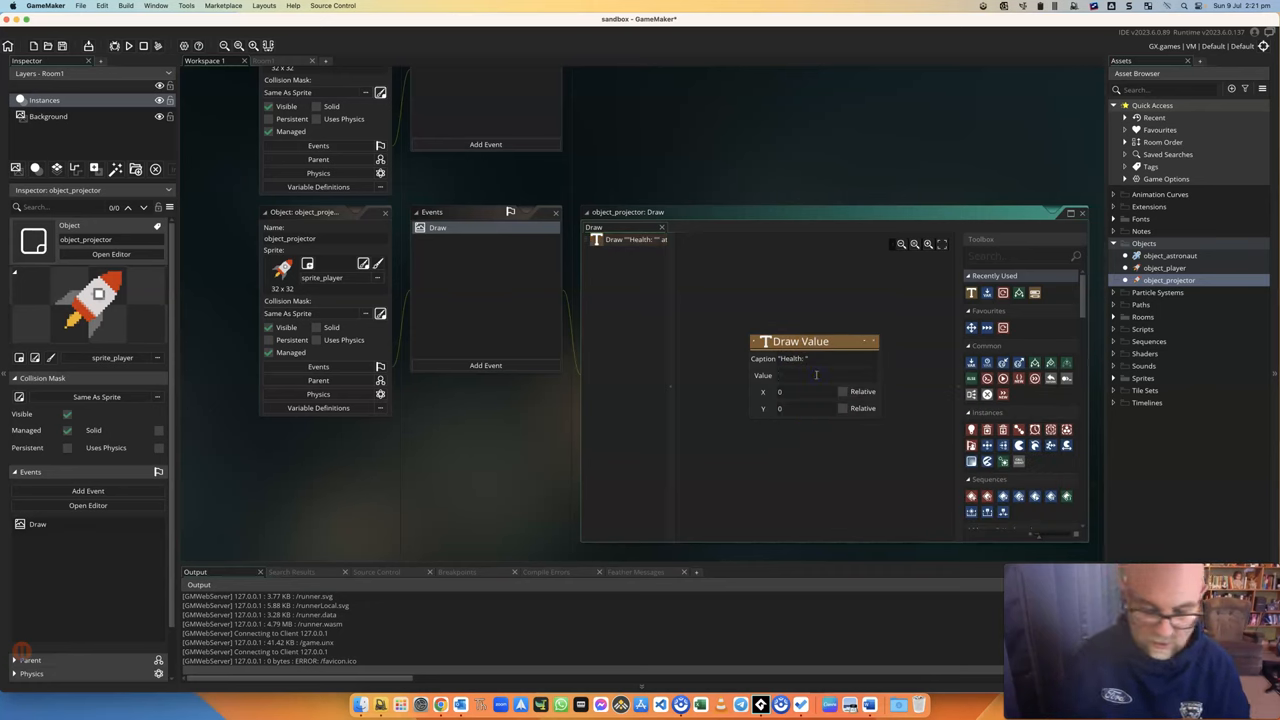
type("health")
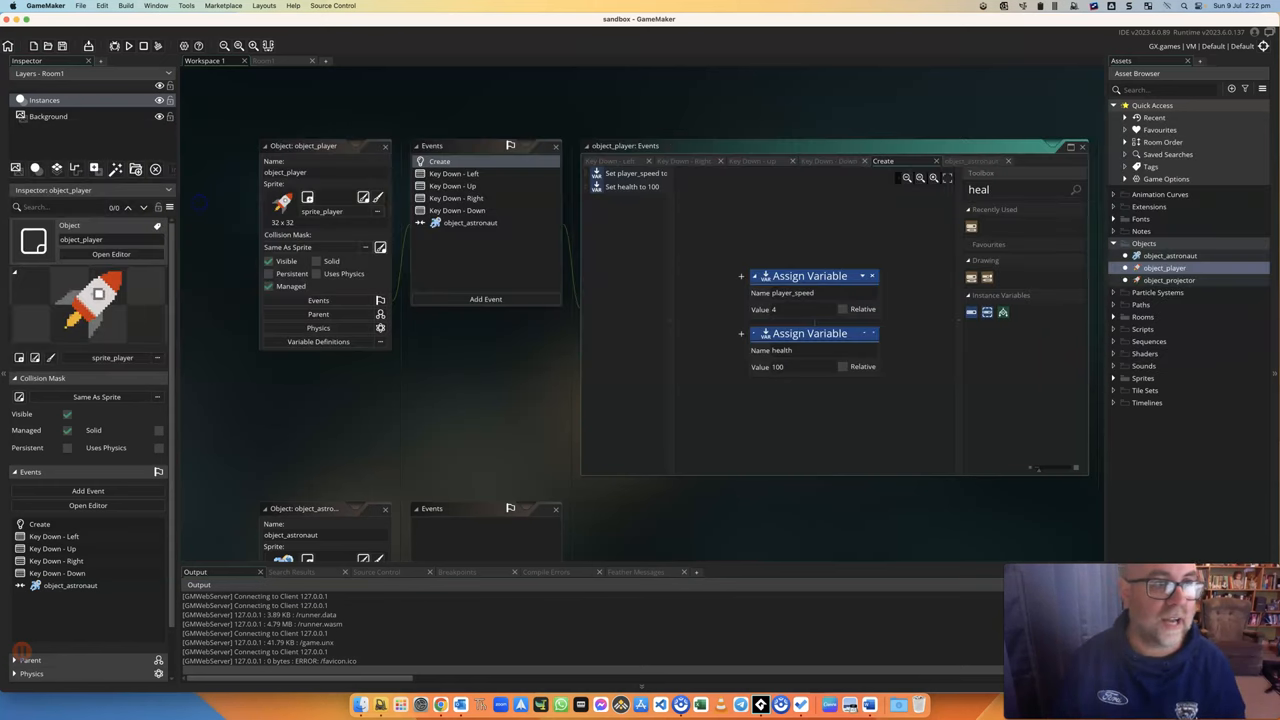
mouse_move(768, 208)
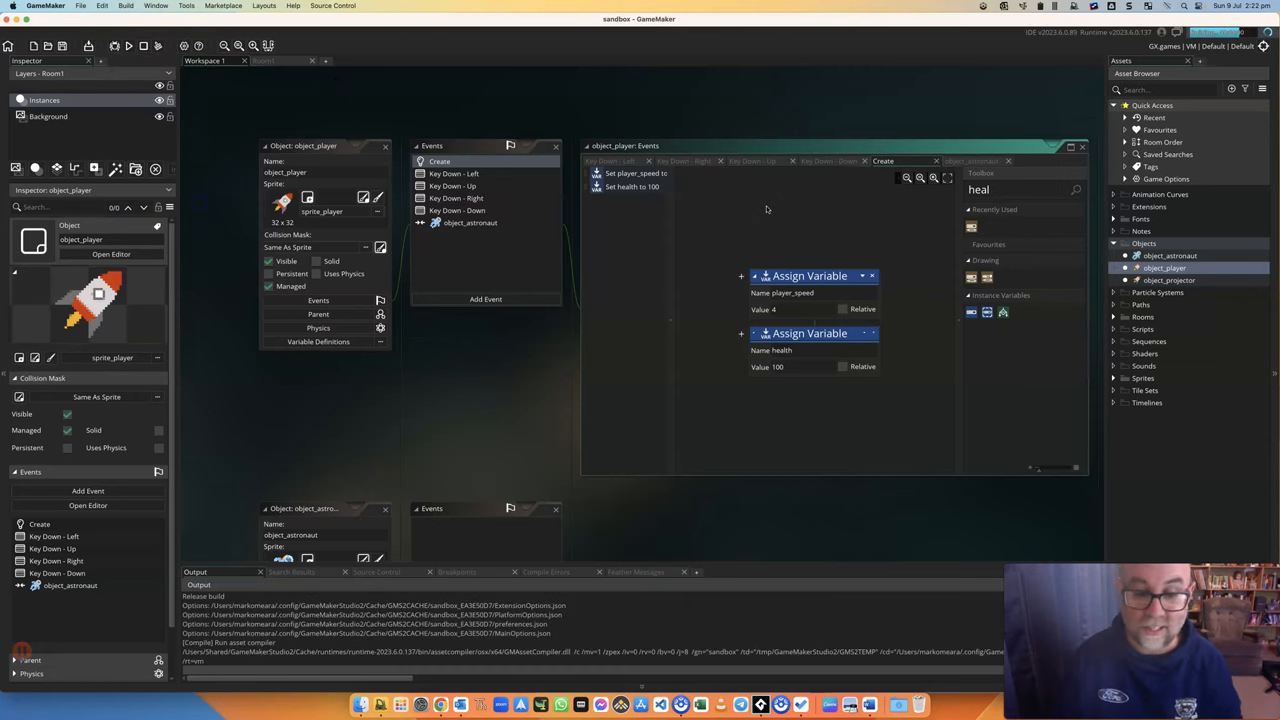
left_click(128, 46)
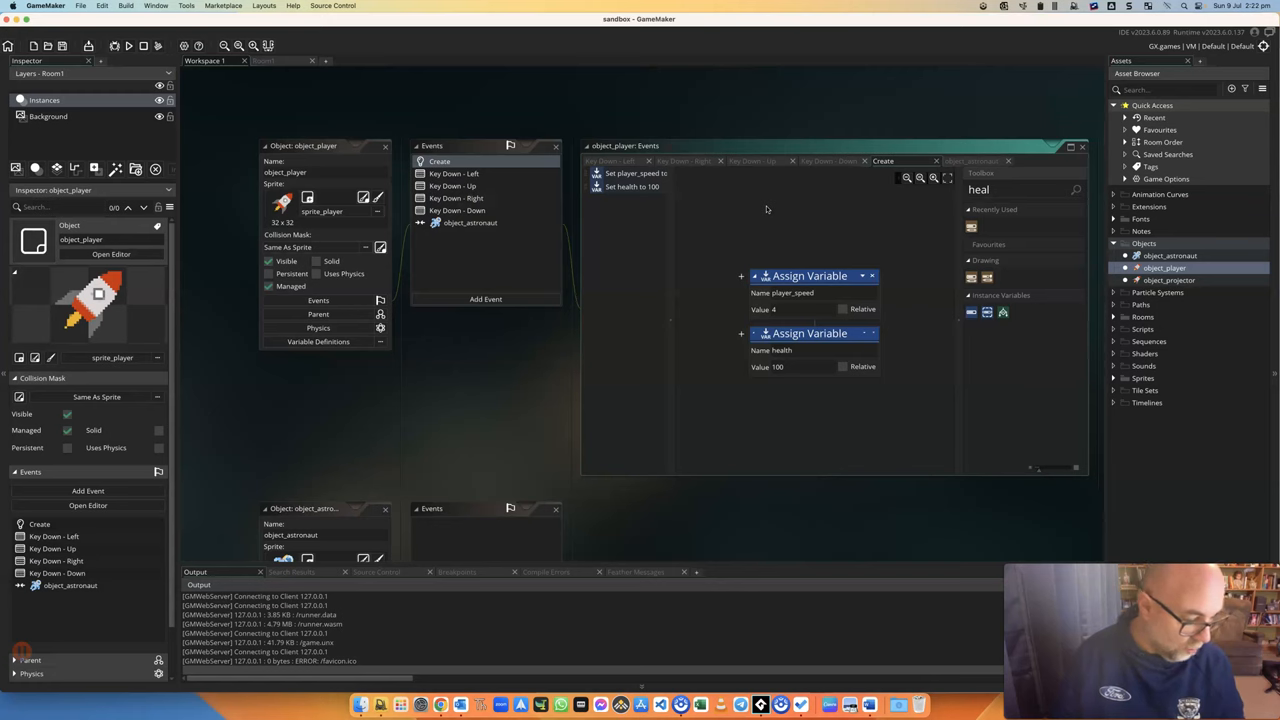
mouse_move(804, 414)
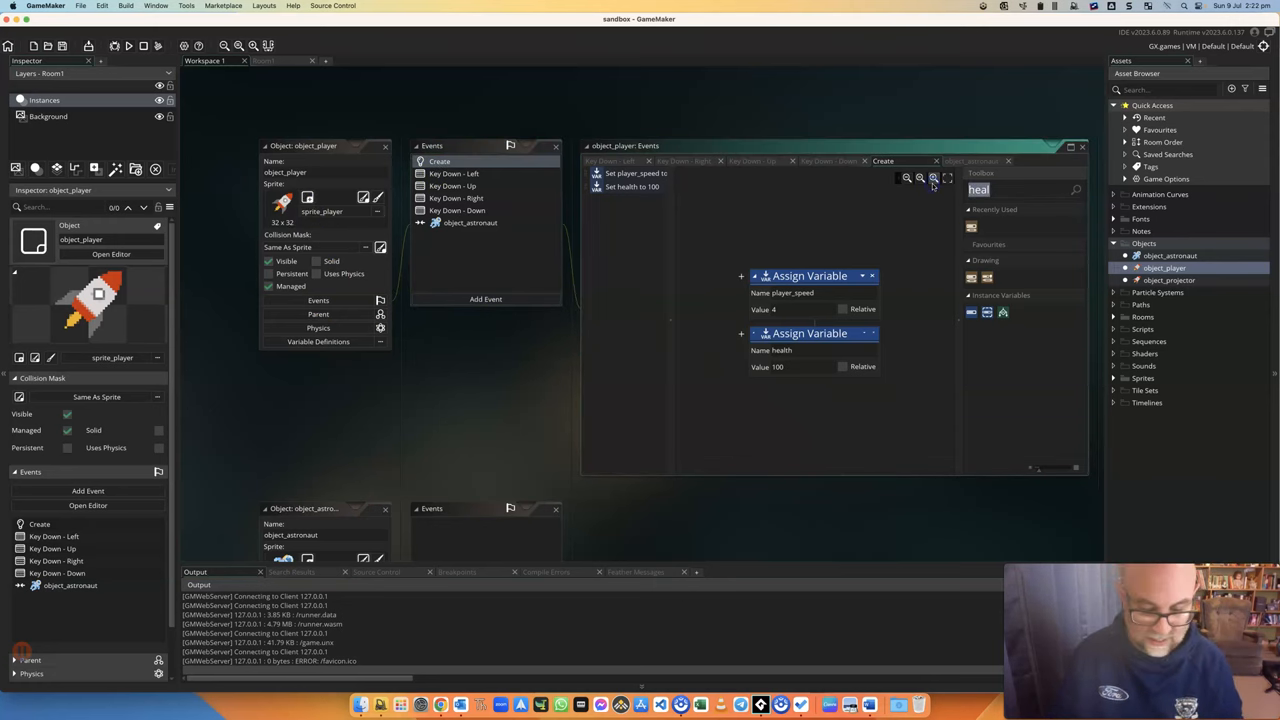
Add a Set Alarm Countdown action for alarm 0 to the player's Create event.
type("ala")
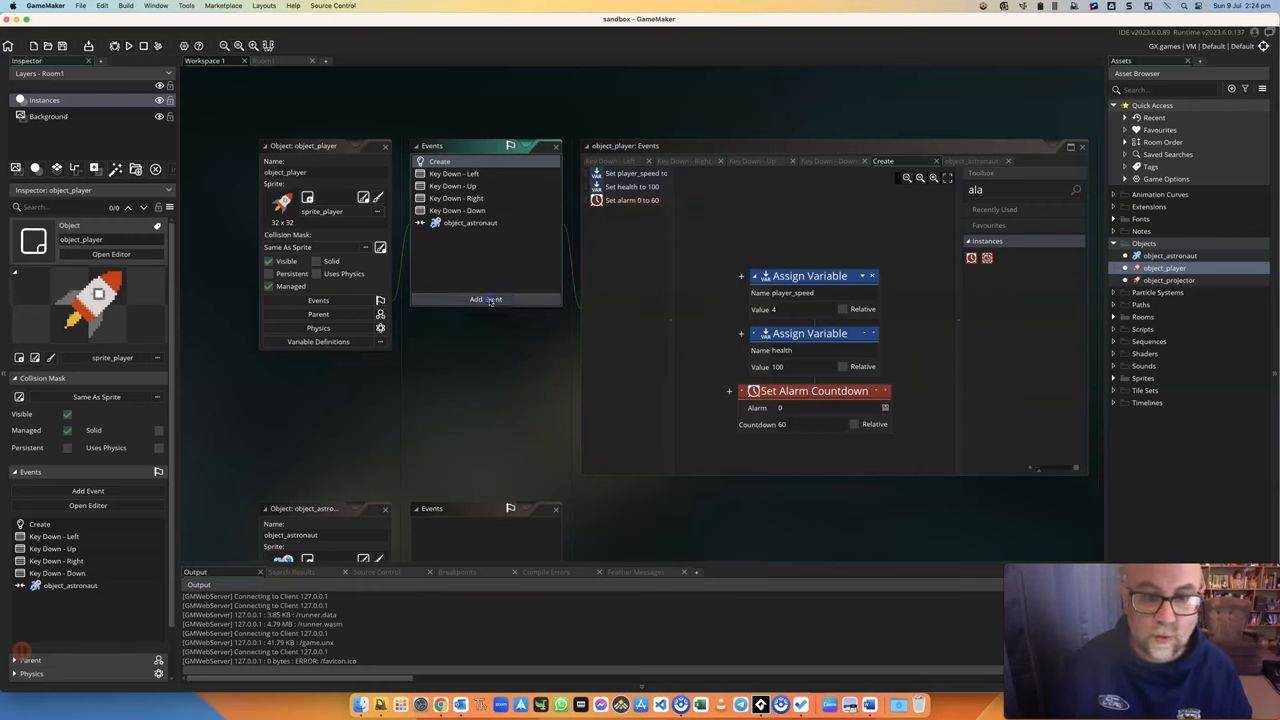
left_click(486, 300)
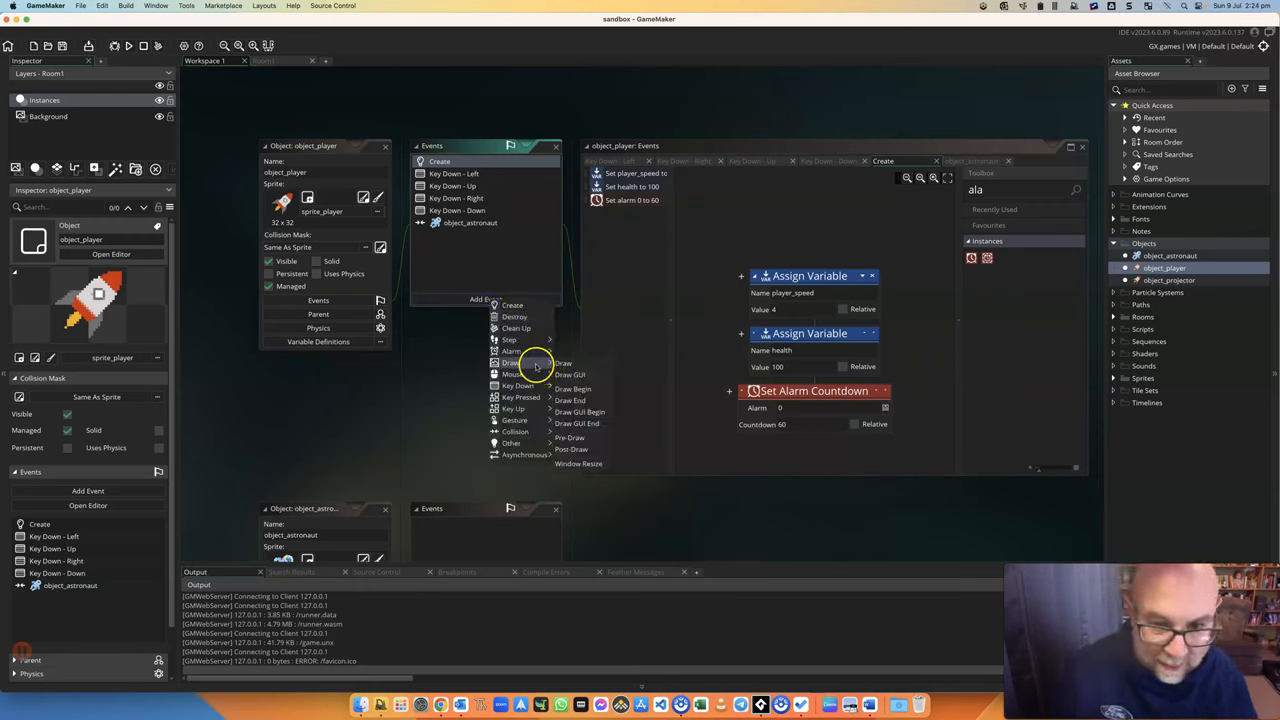
Add Alarm 0 to the player resetting the countdown to 60 and assigning health -10.
left_click(510, 352)
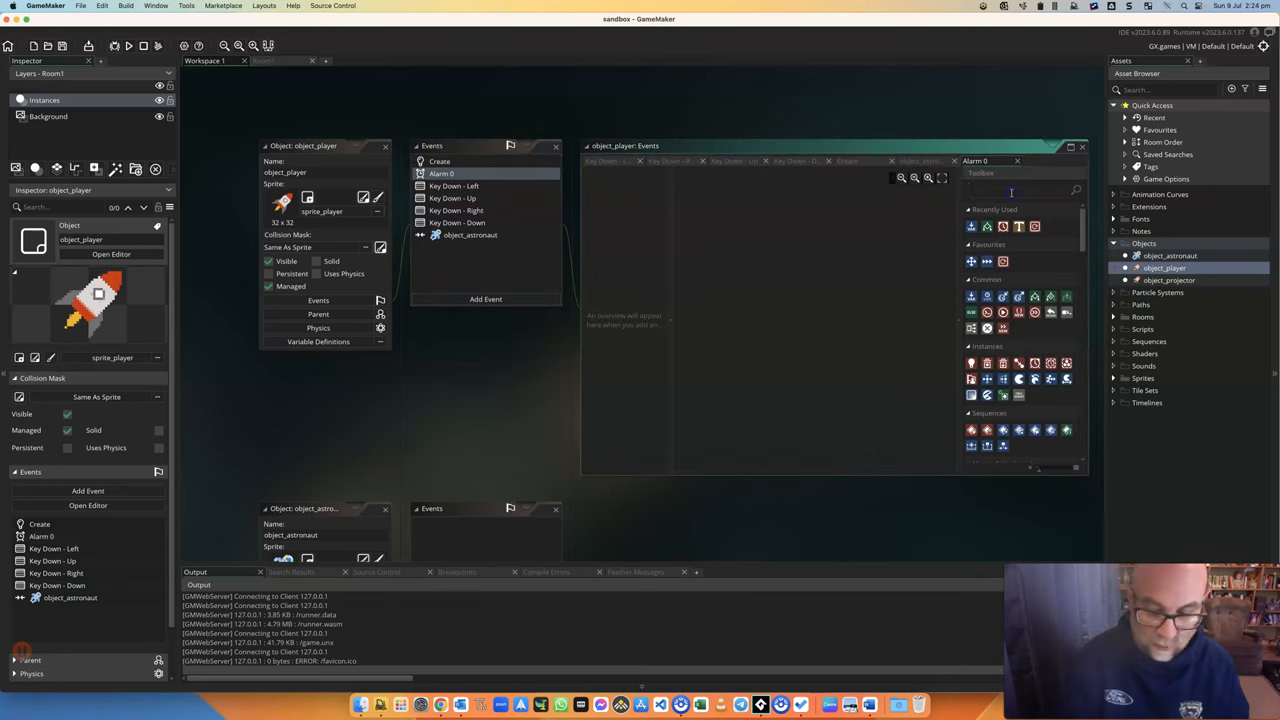
type("alarm")
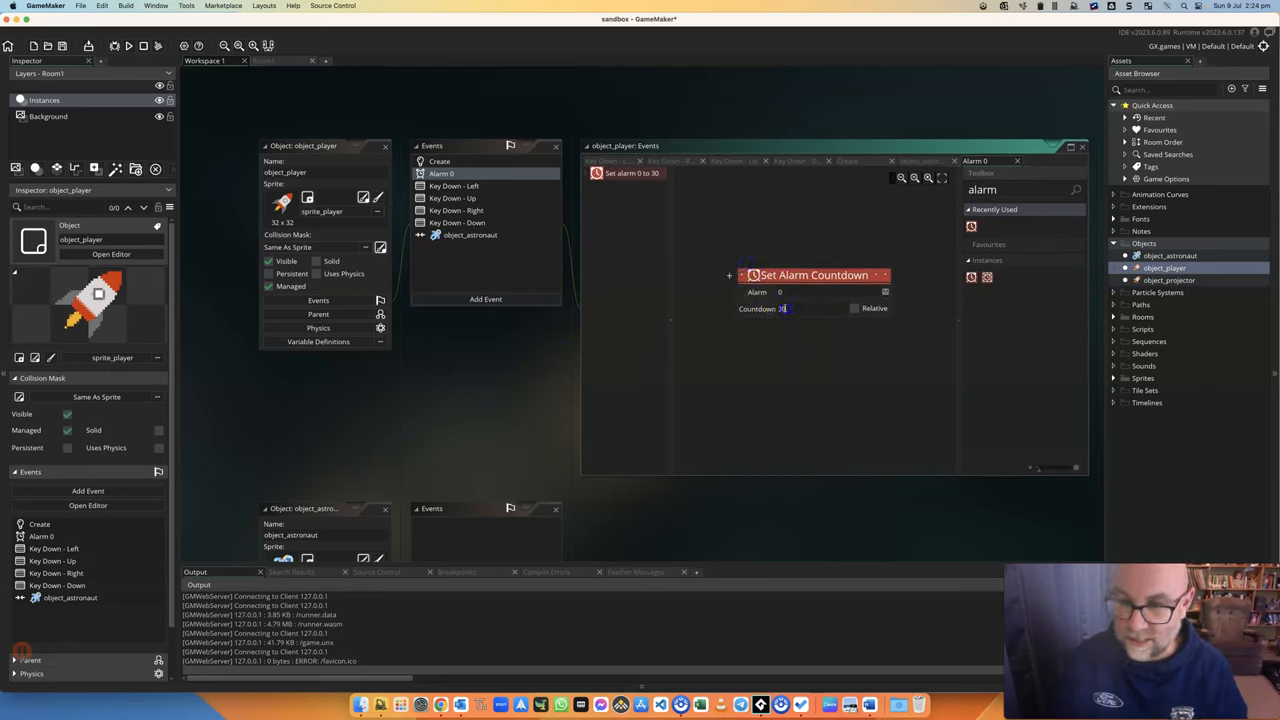
type("60")
left_click(1022, 190)
type("var")
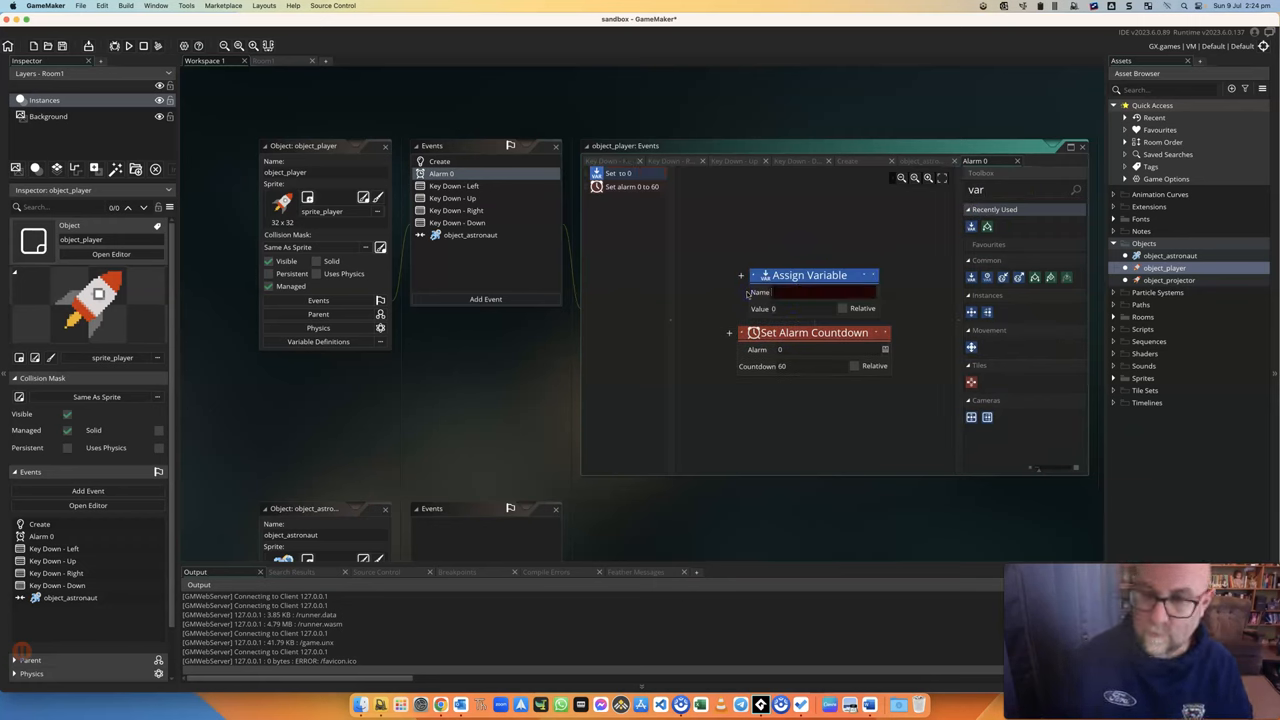
type("heal")
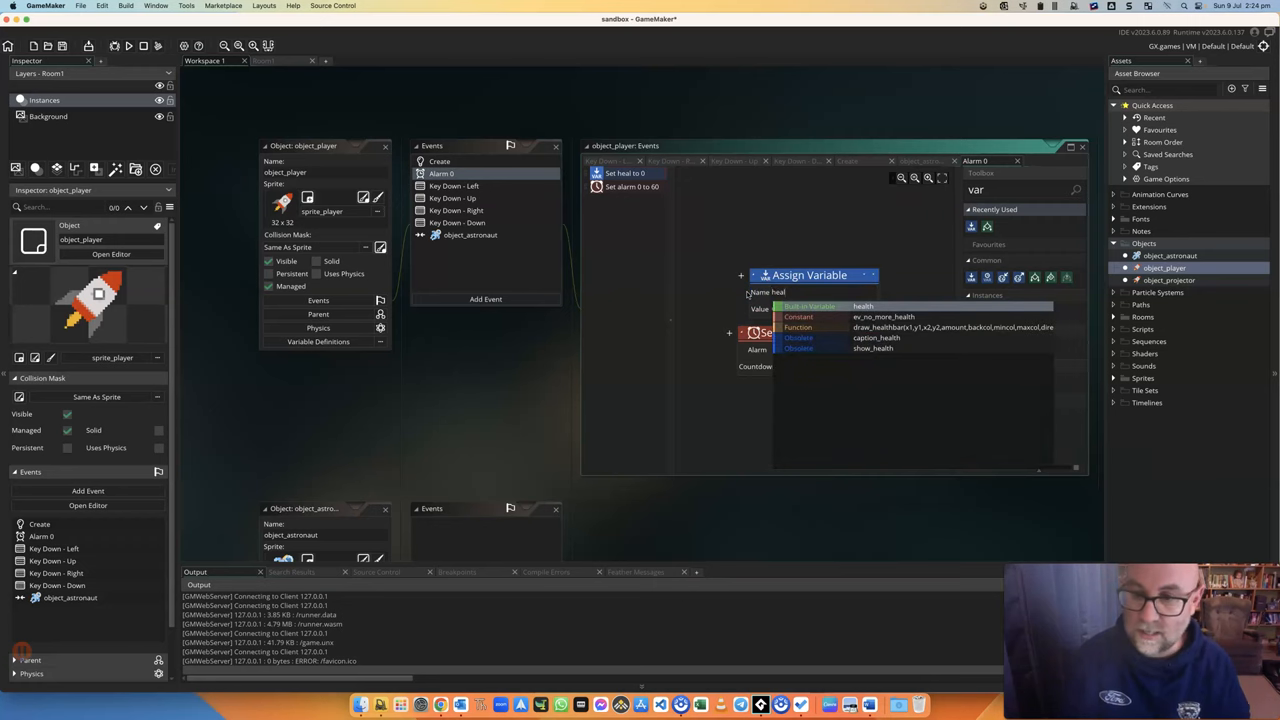
left_click(878, 348)
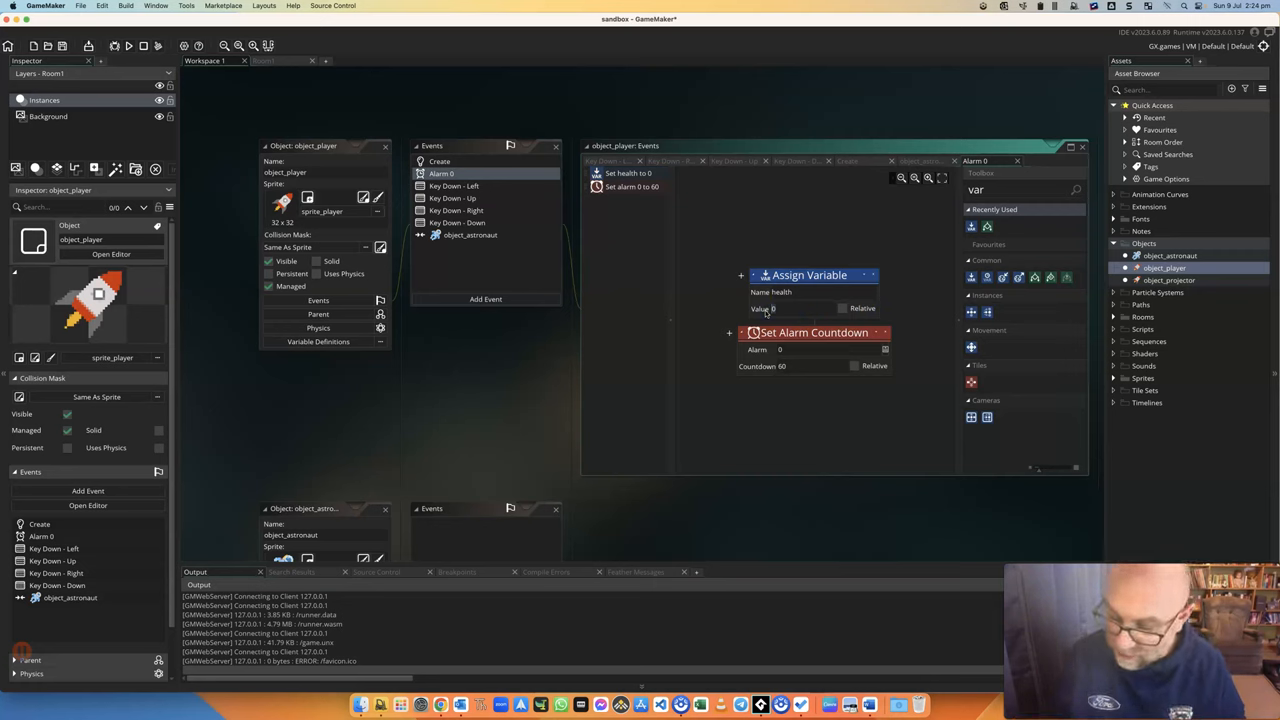
type("-10")
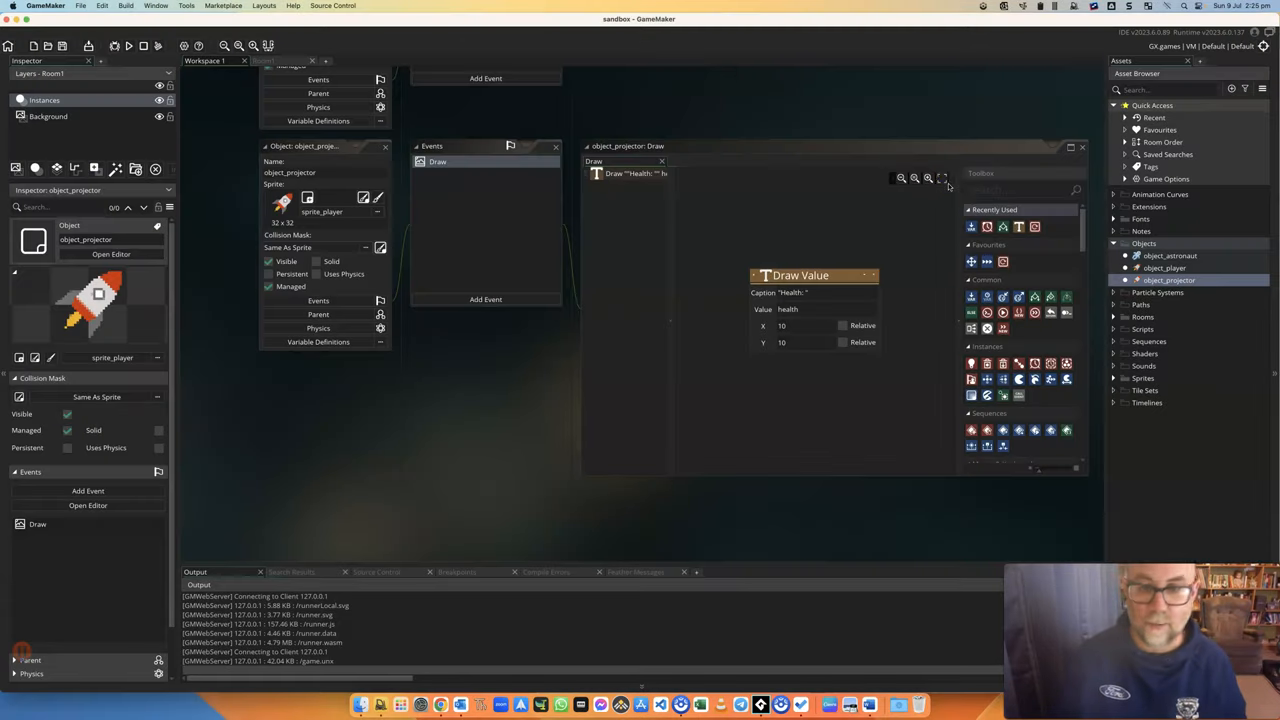
mouse_move(332, 186)
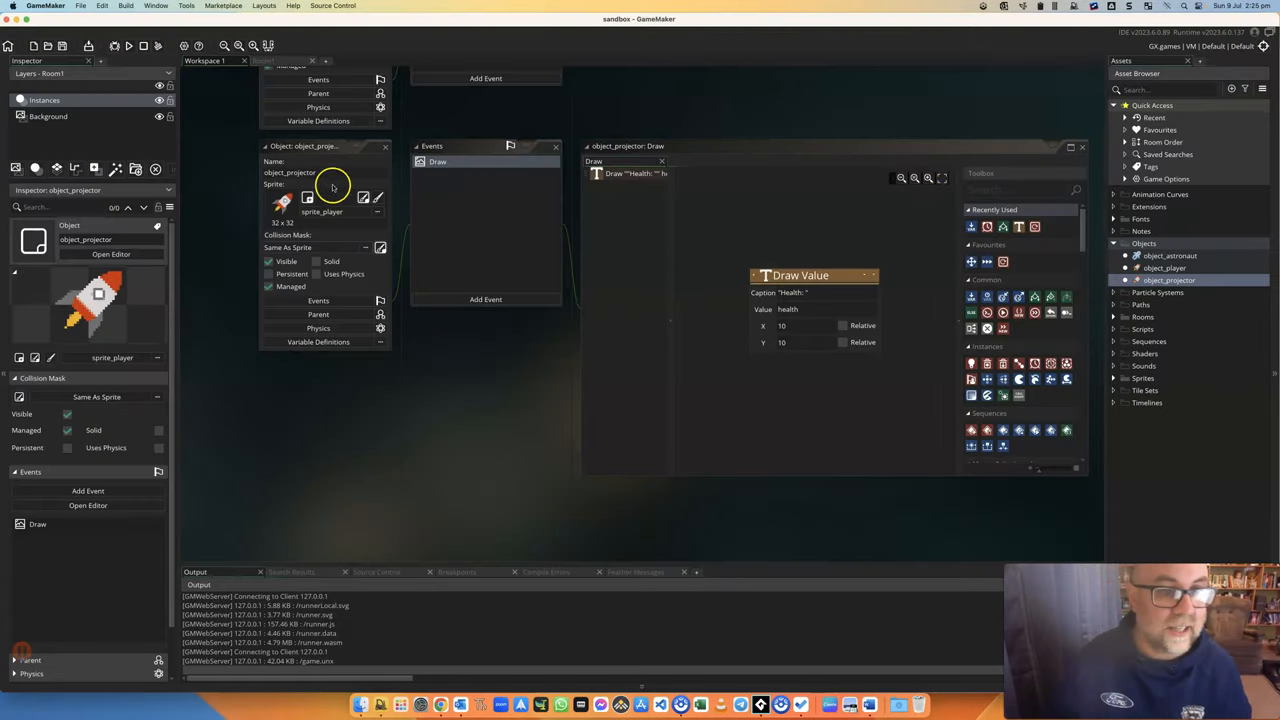
mouse_move(434, 210)
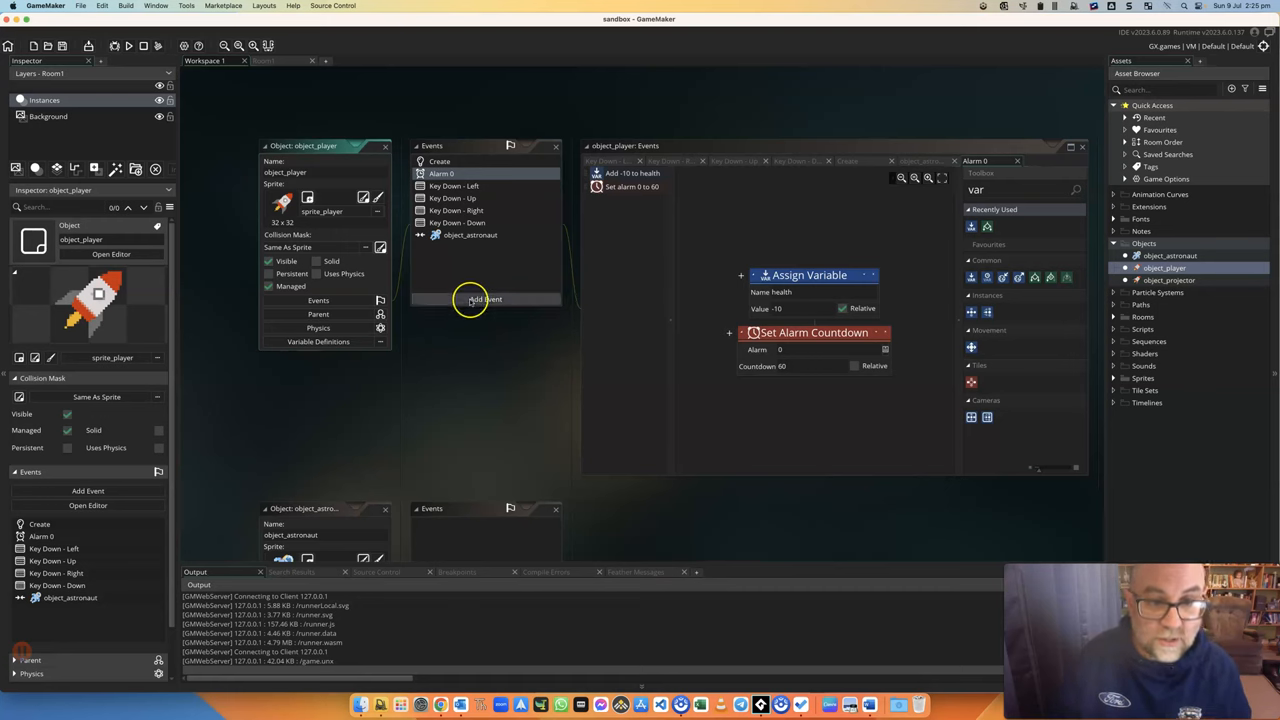
Add a Step event checking health less than 1 and restarting the room.
left_click(484, 300)
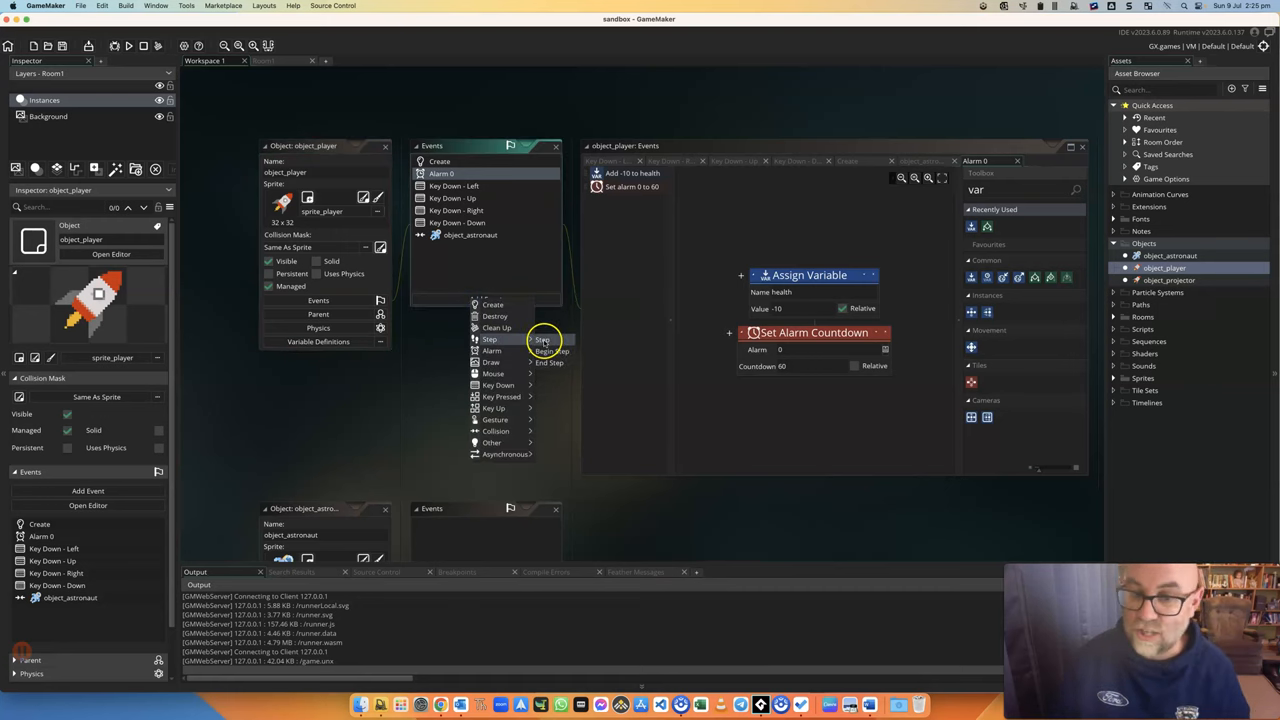
left_click(488, 340)
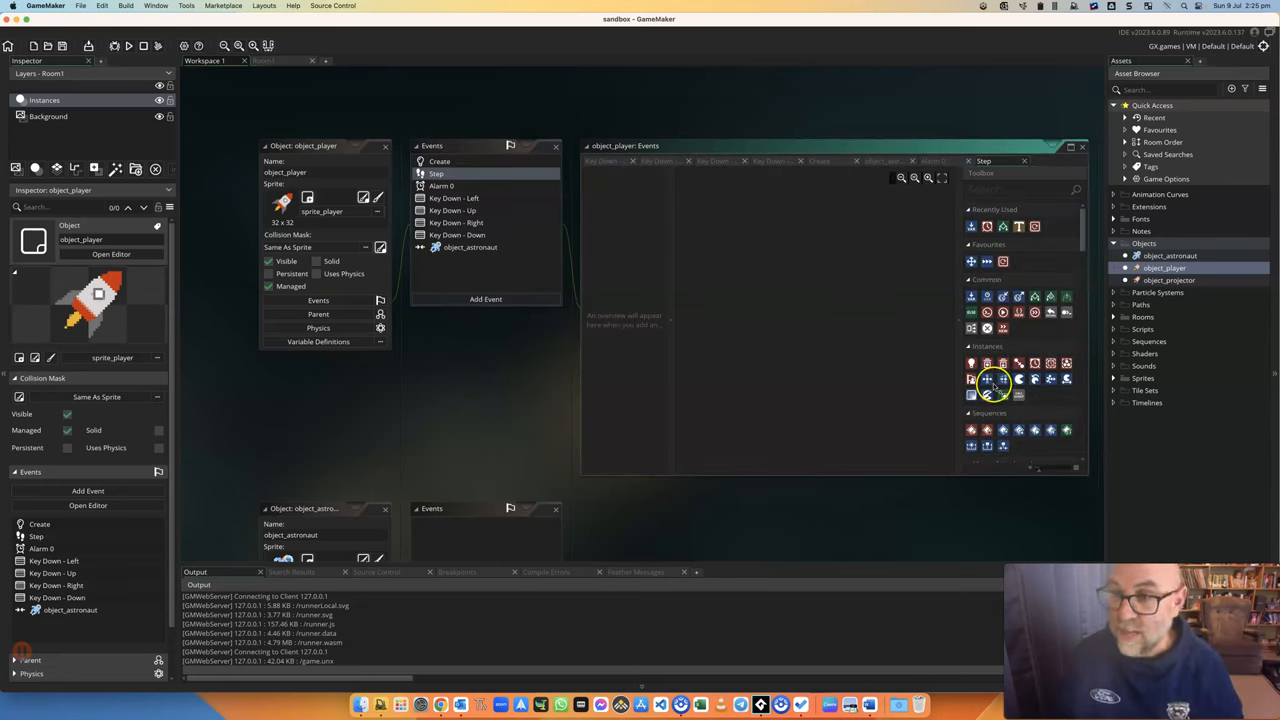
mouse_move(1034, 300)
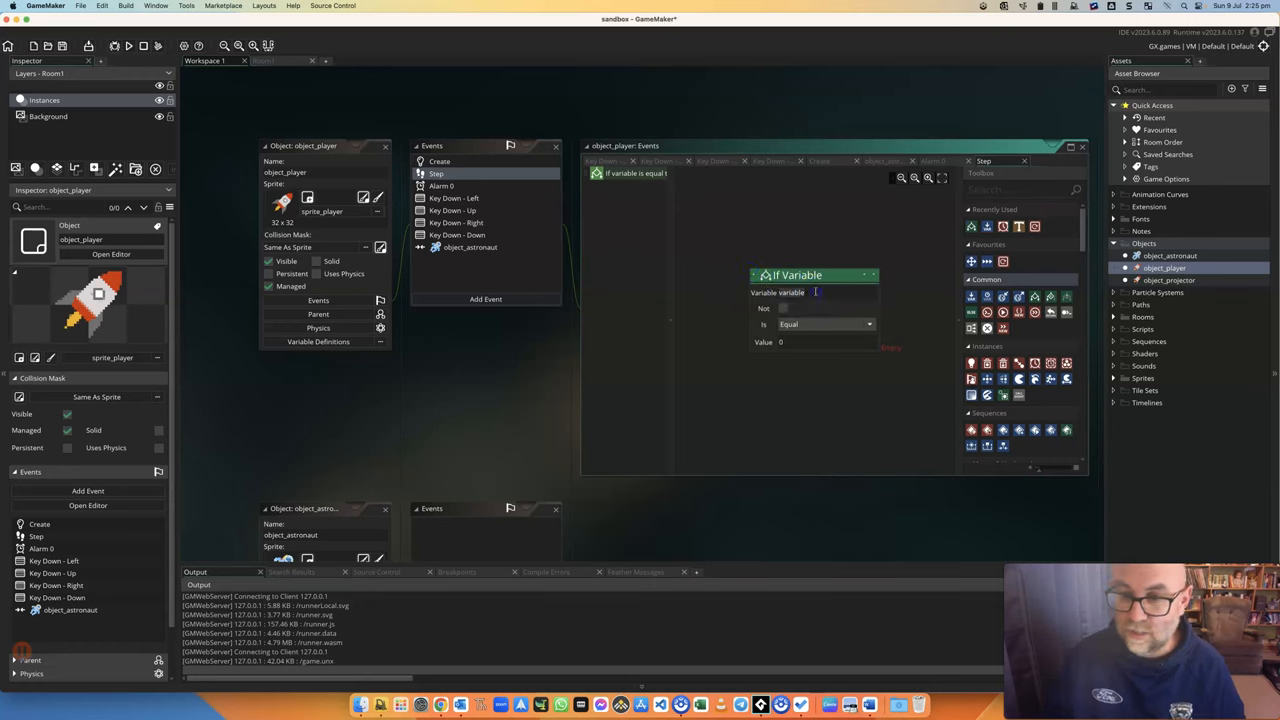
type("health")
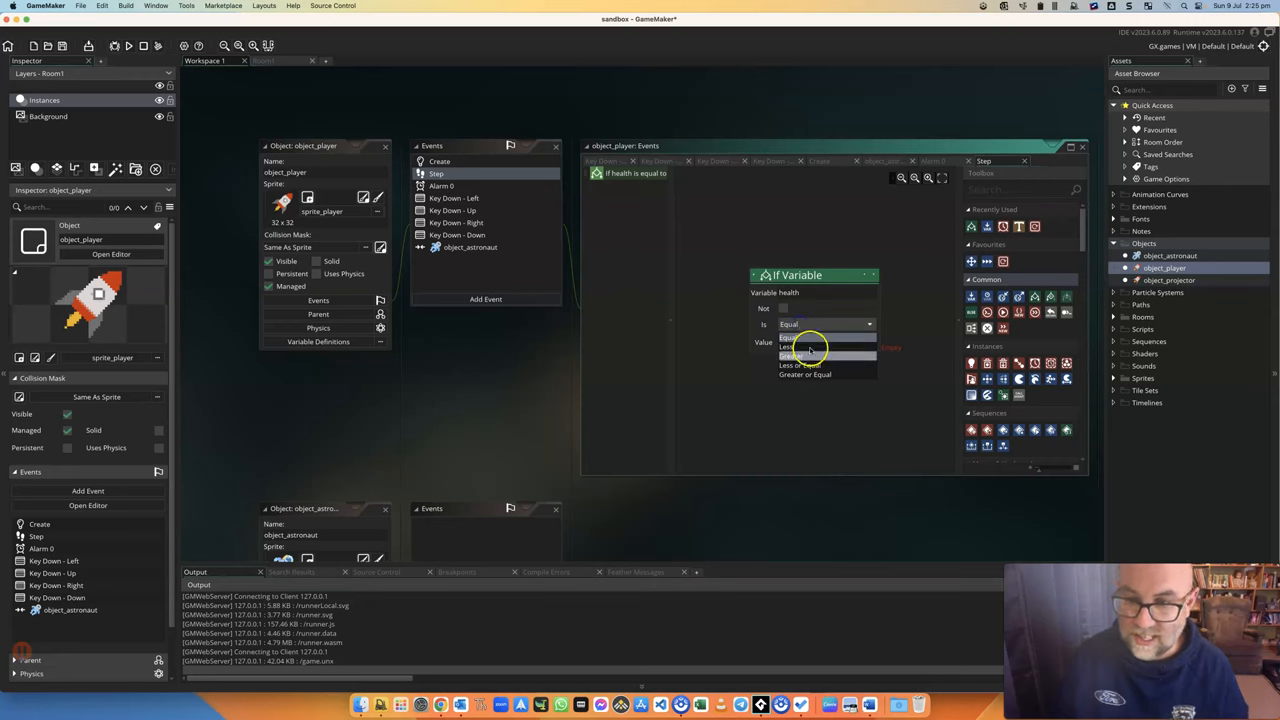
left_click(796, 340)
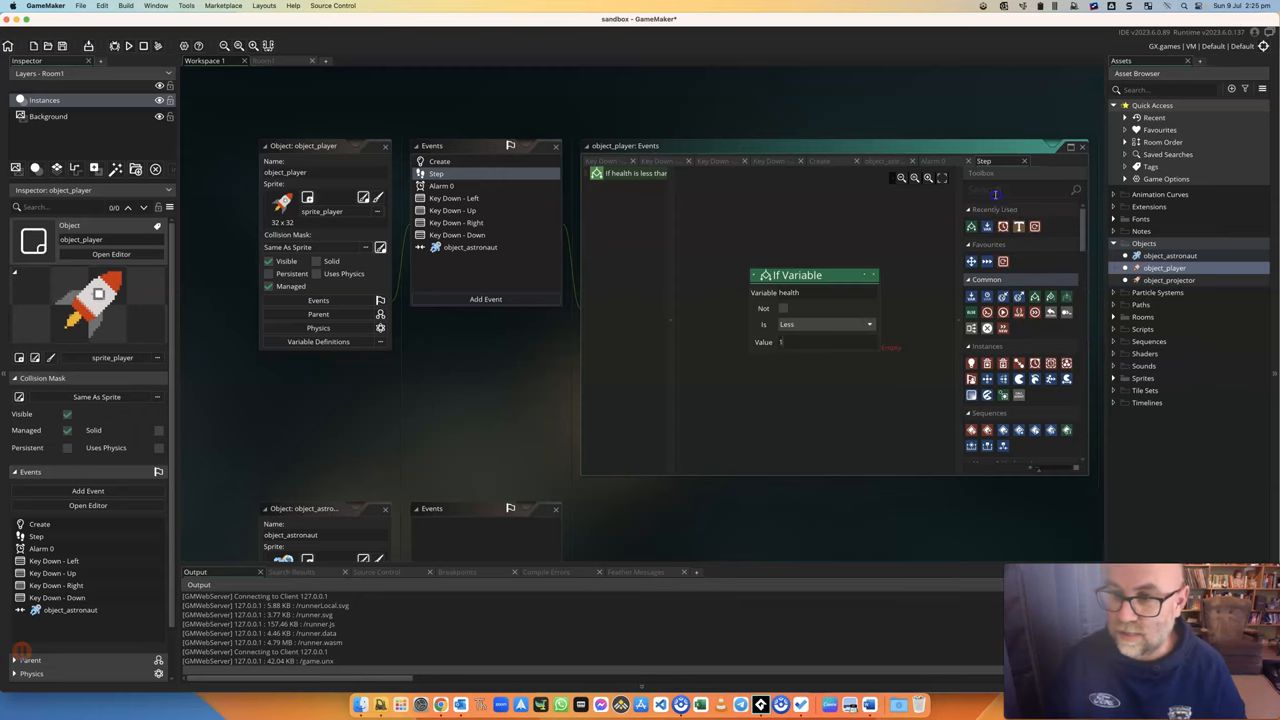
type("e")
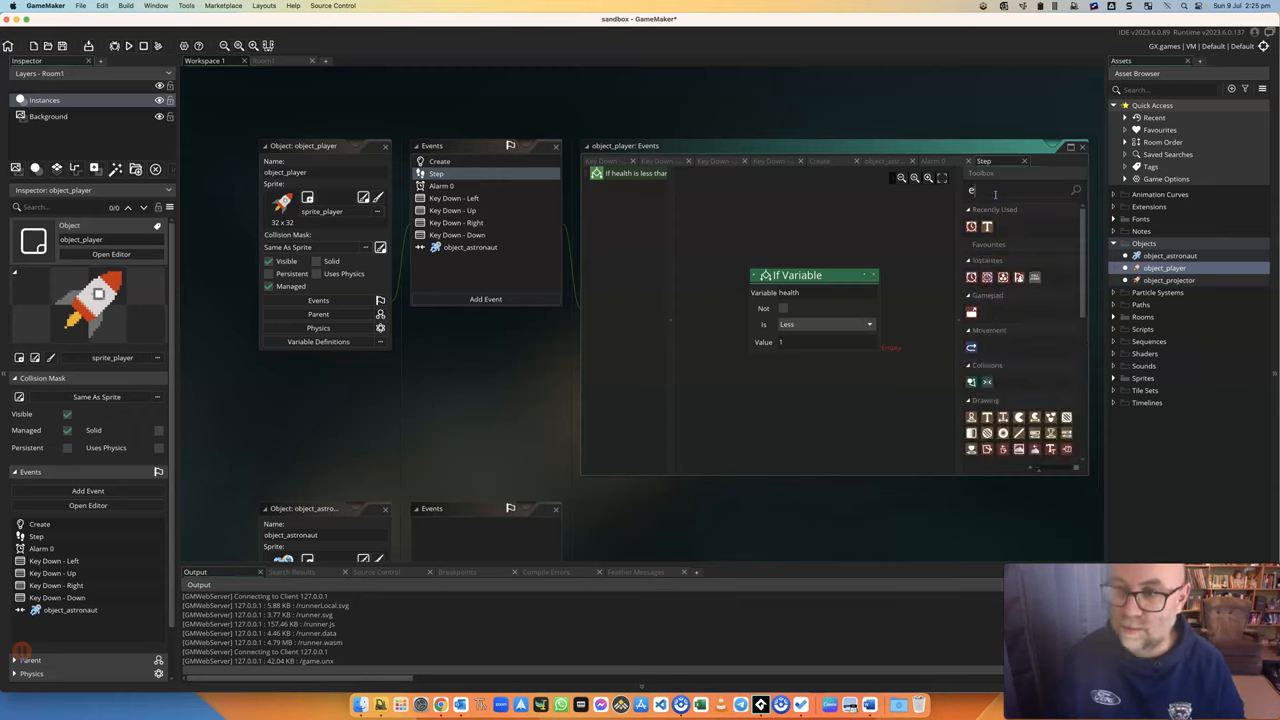
type("res")
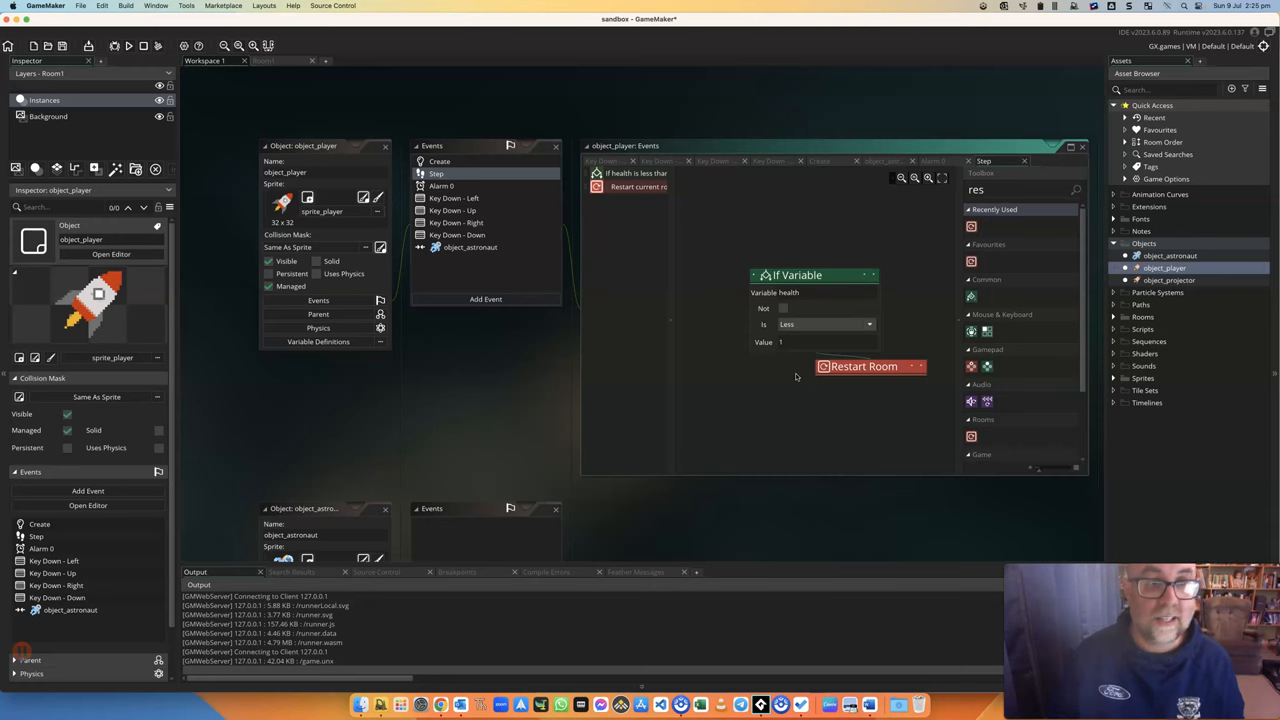
Run the game from the Build menu to test the health drain.
left_click(124, 6)
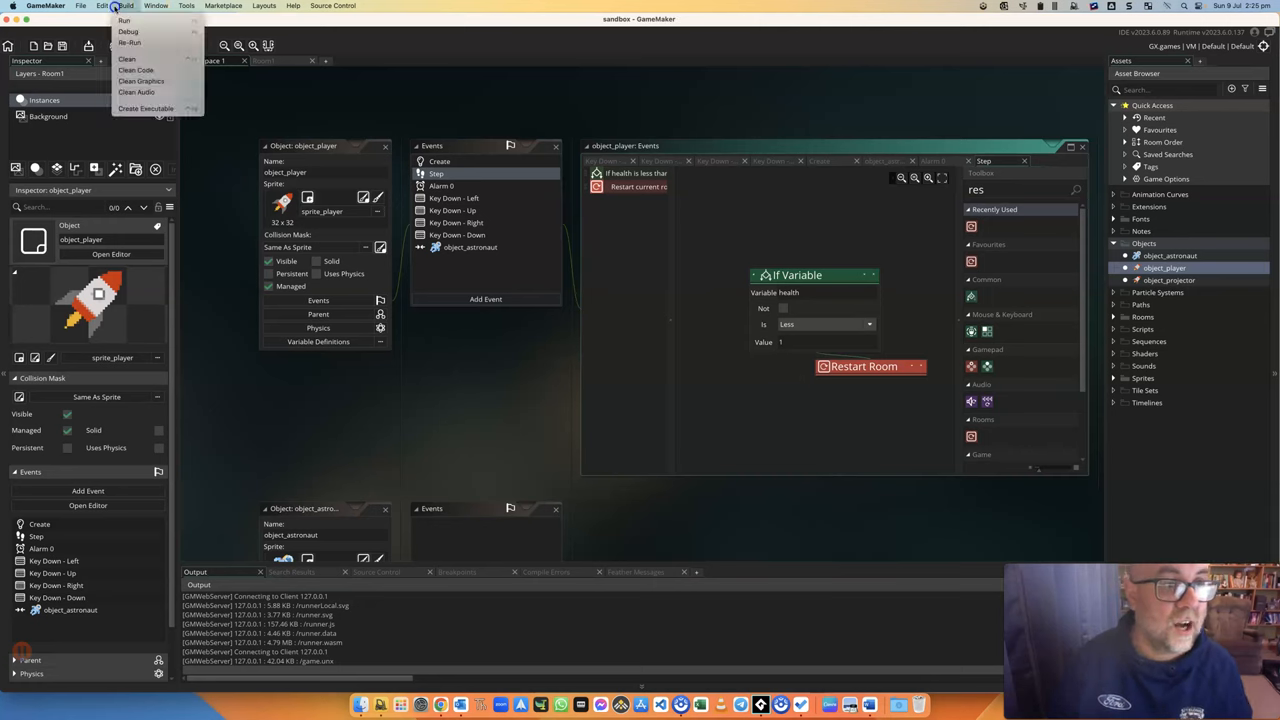
left_click(848, 264)
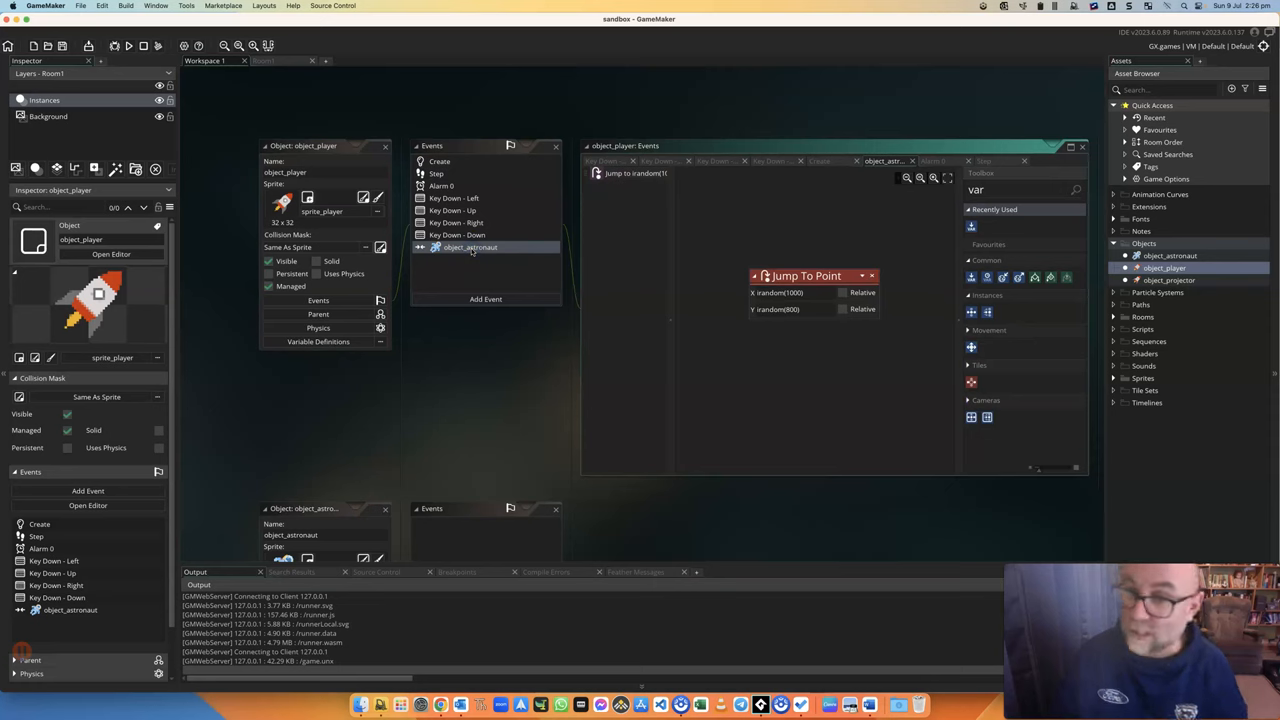
mouse_move(756, 204)
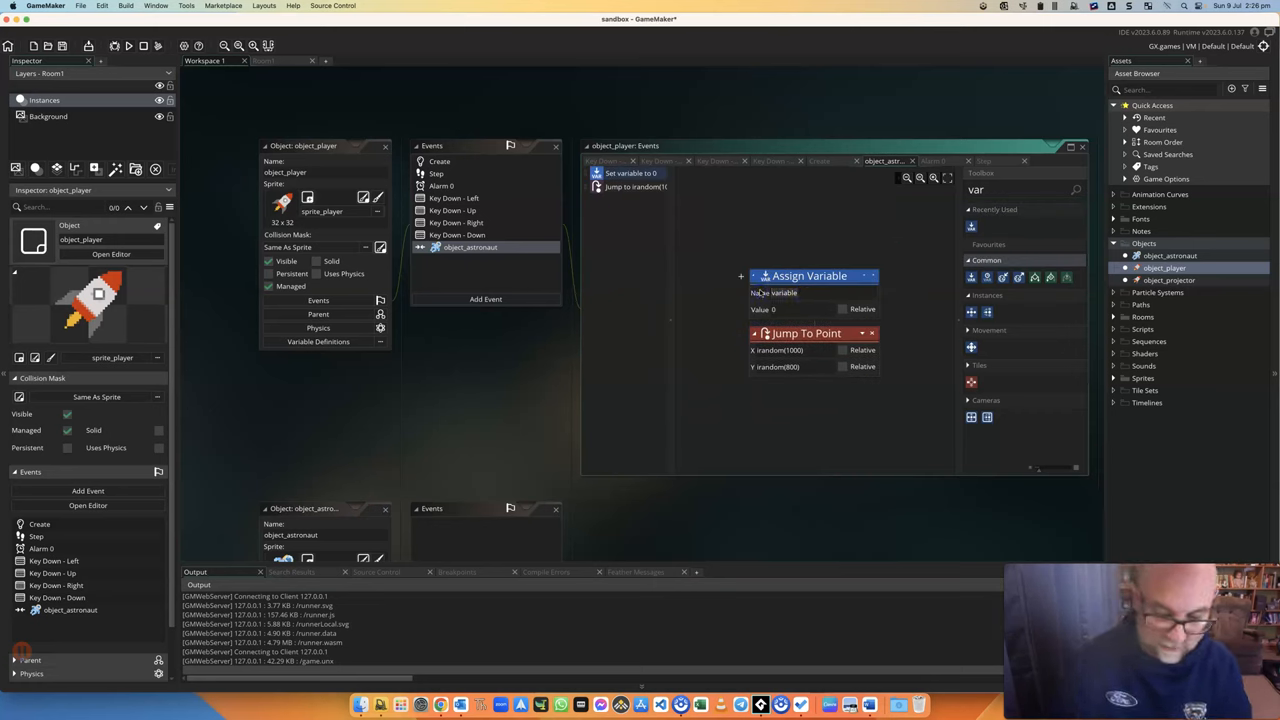
Assign health to 13 in the player's collision event with object_astronaut.
type("health")
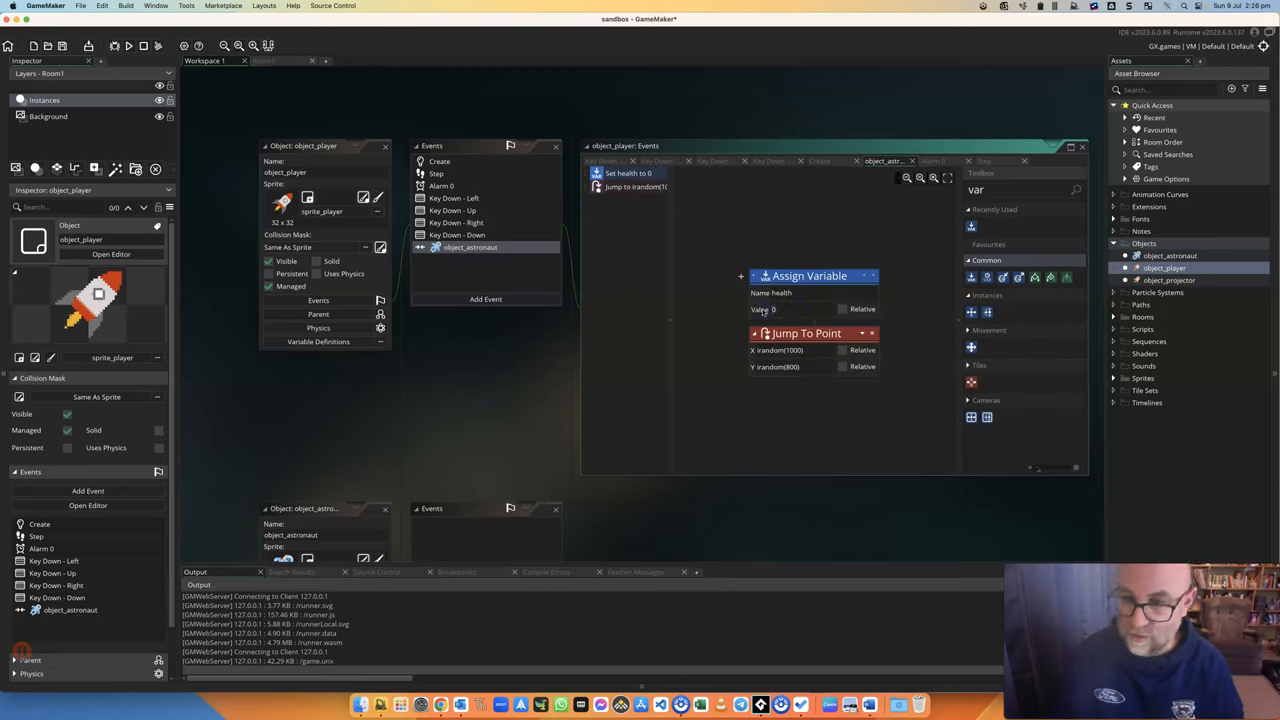
type("13")
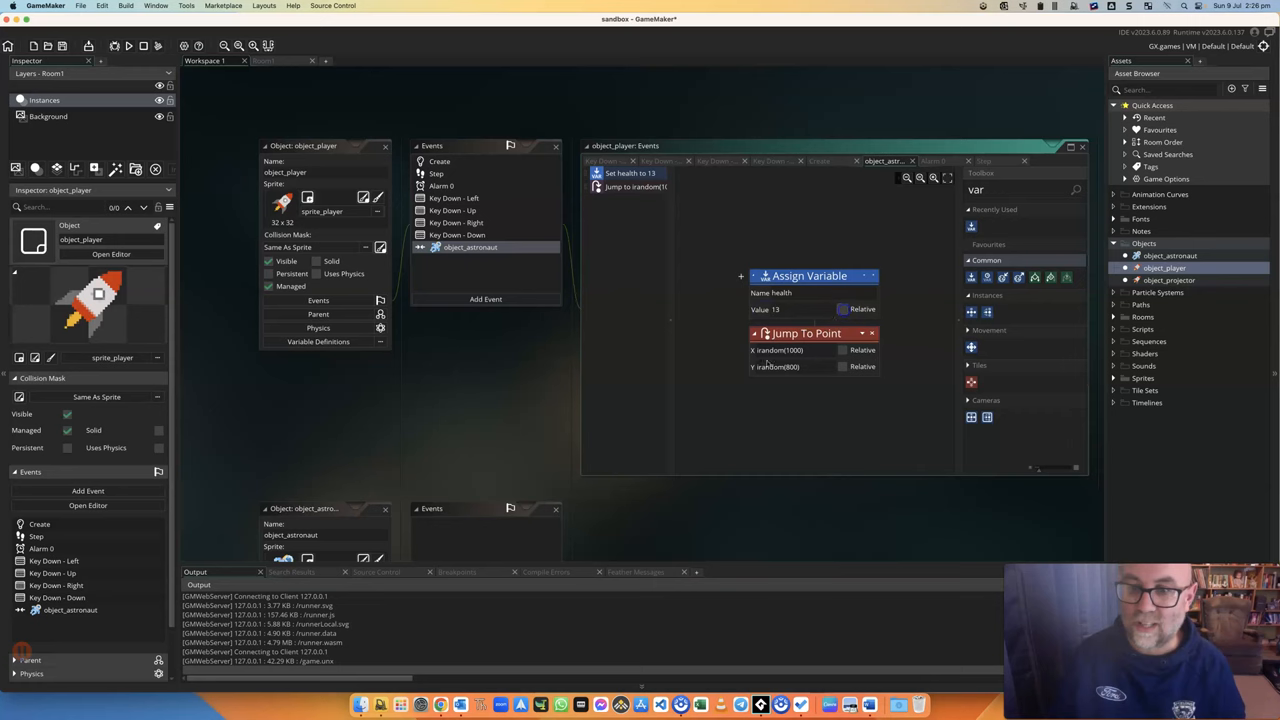